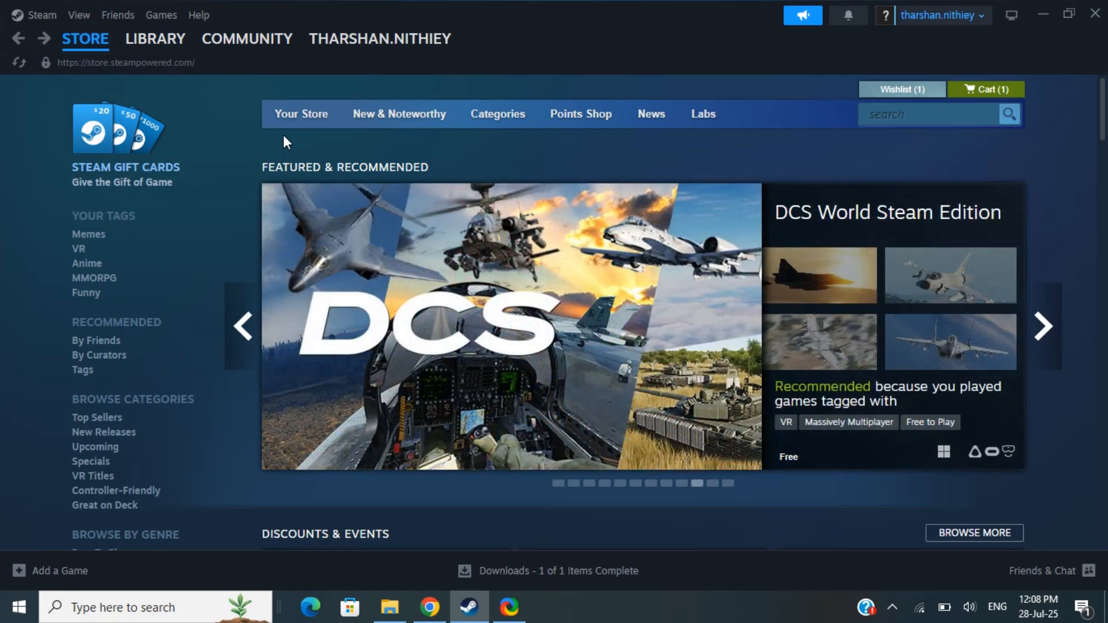
mouse_move(88, 233)
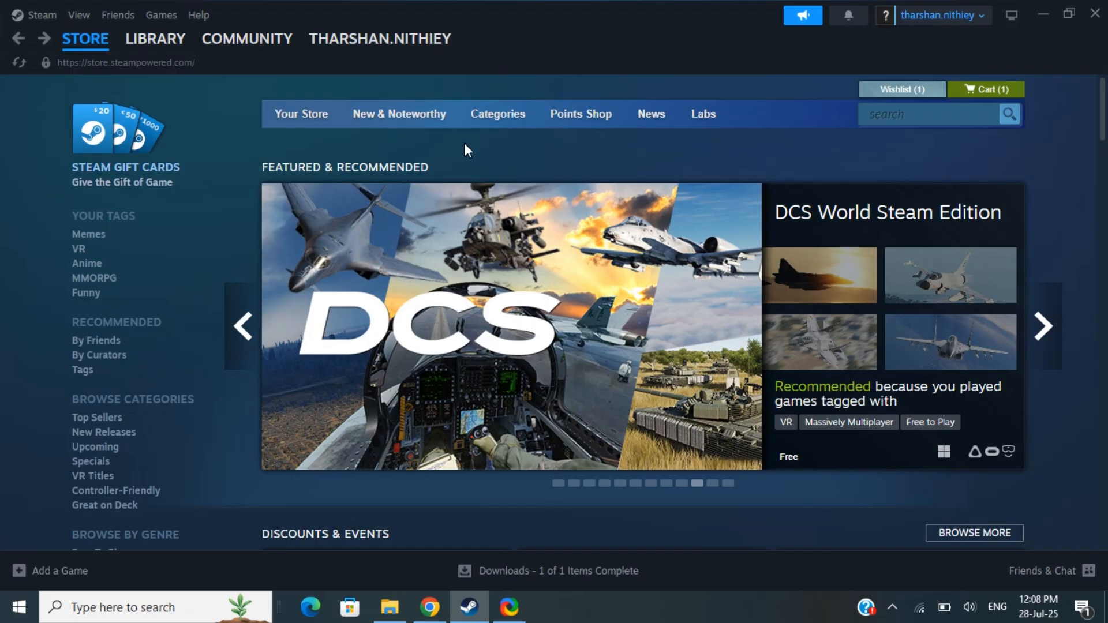
Open Account details from the account menu and start loading purchase history.
scroll("down", 3)
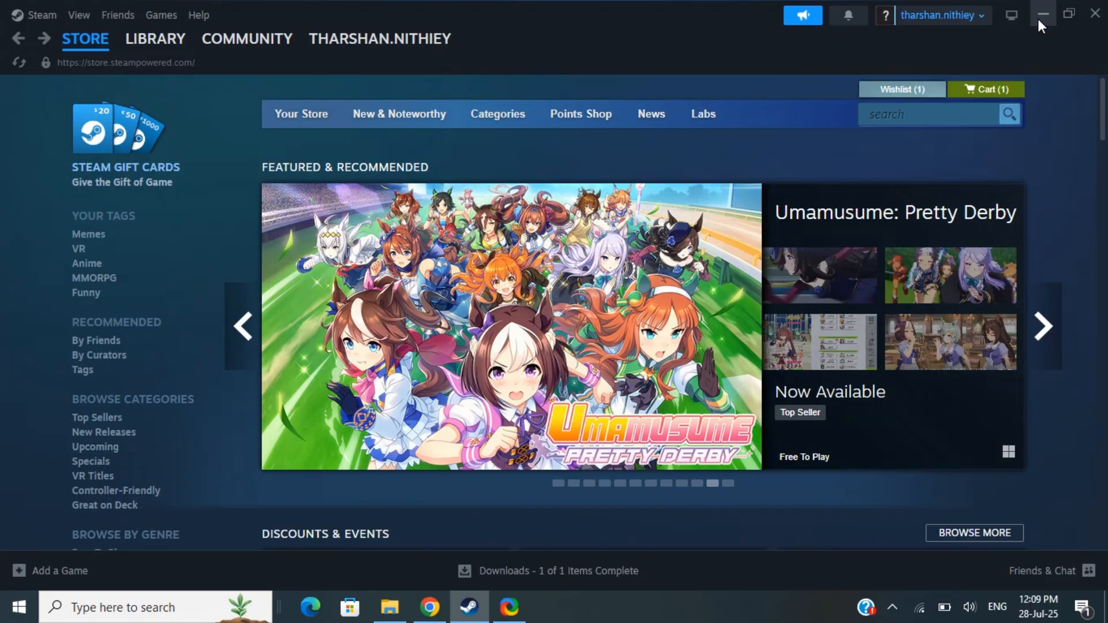
mouse_move(542, 19)
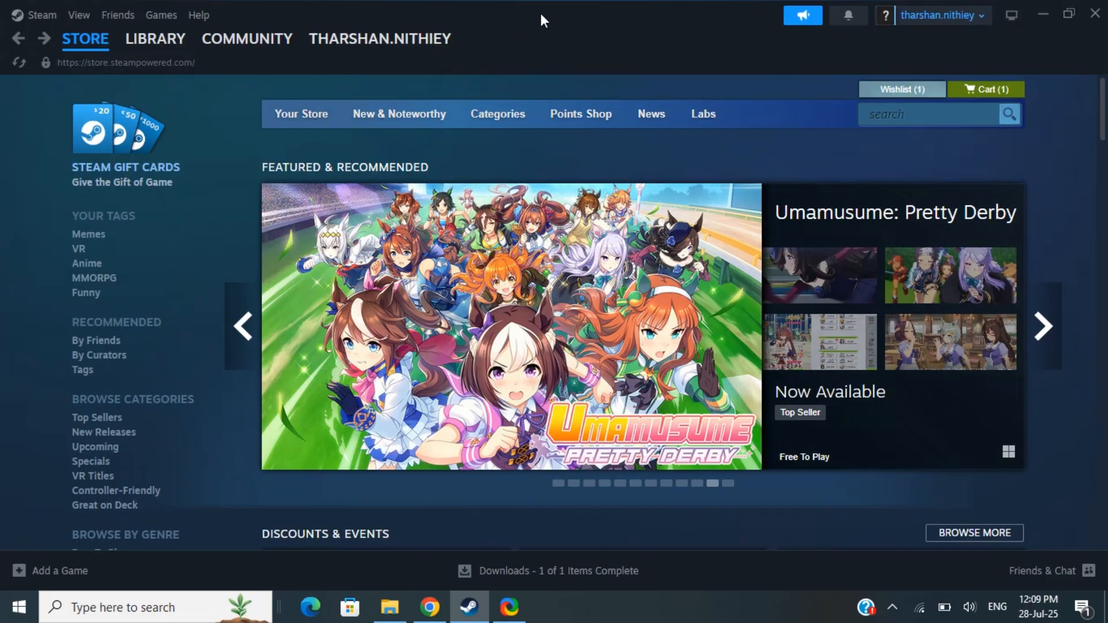
left_click(934, 15)
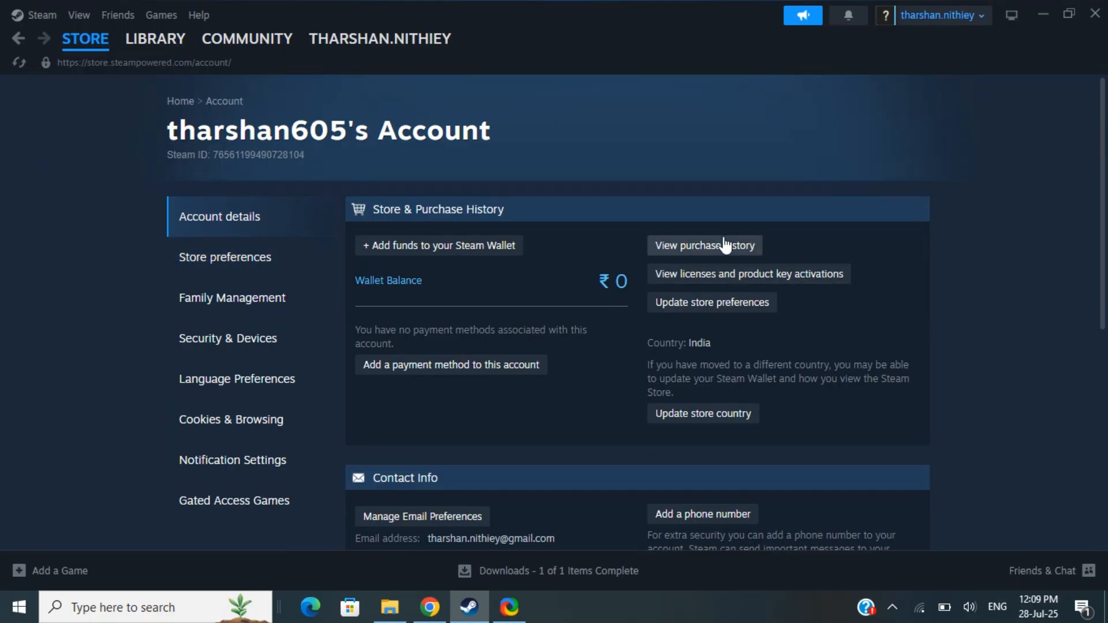
mouse_move(704, 252)
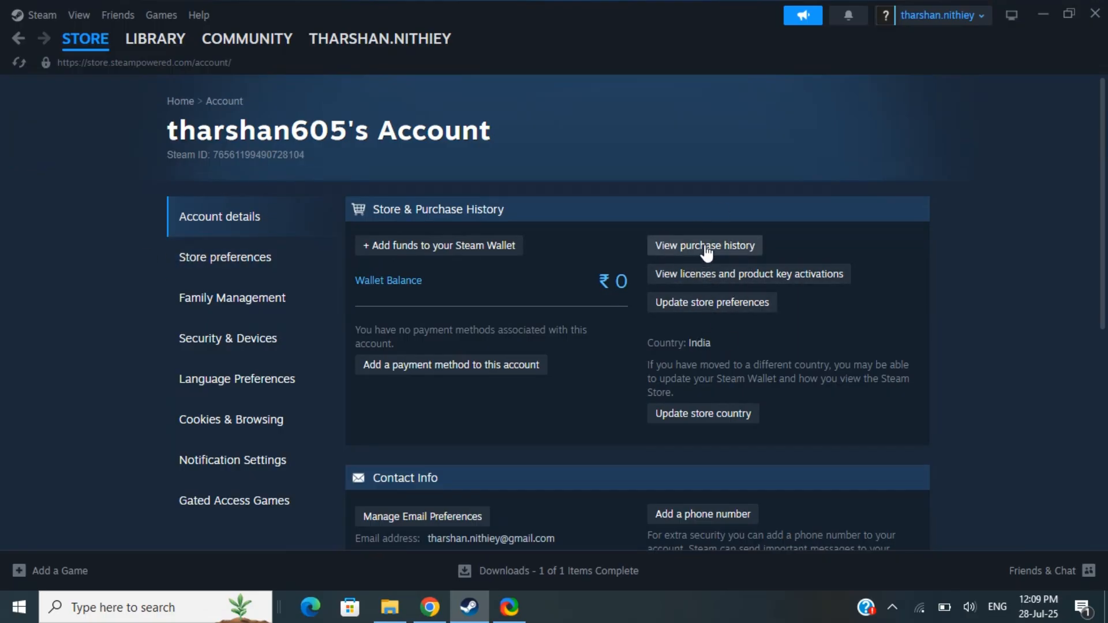
mouse_move(702, 323)
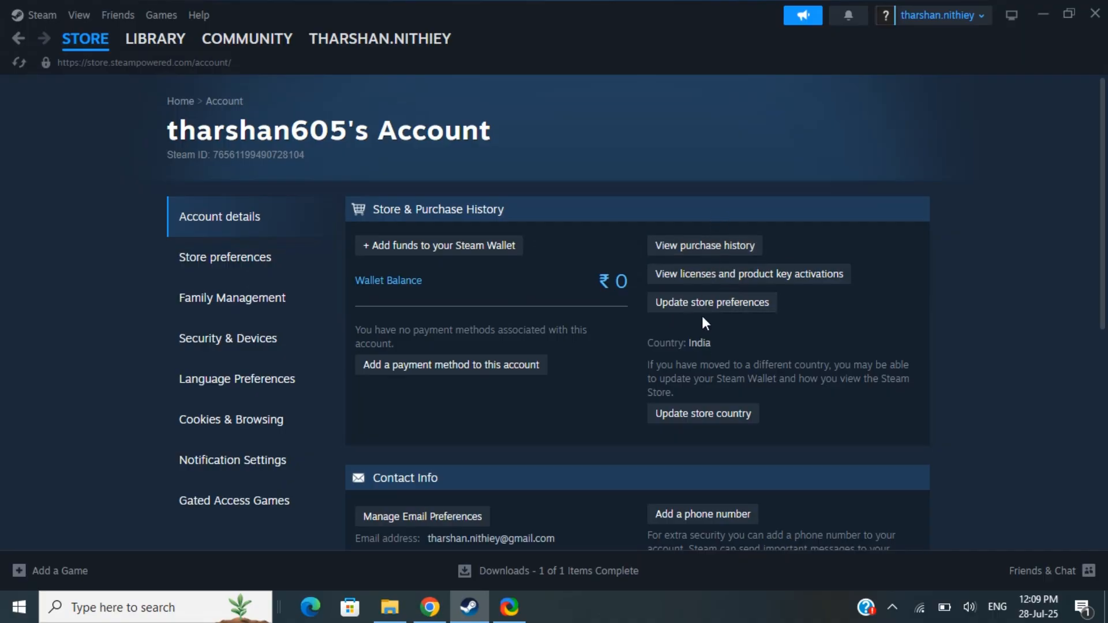
mouse_move(758, 336)
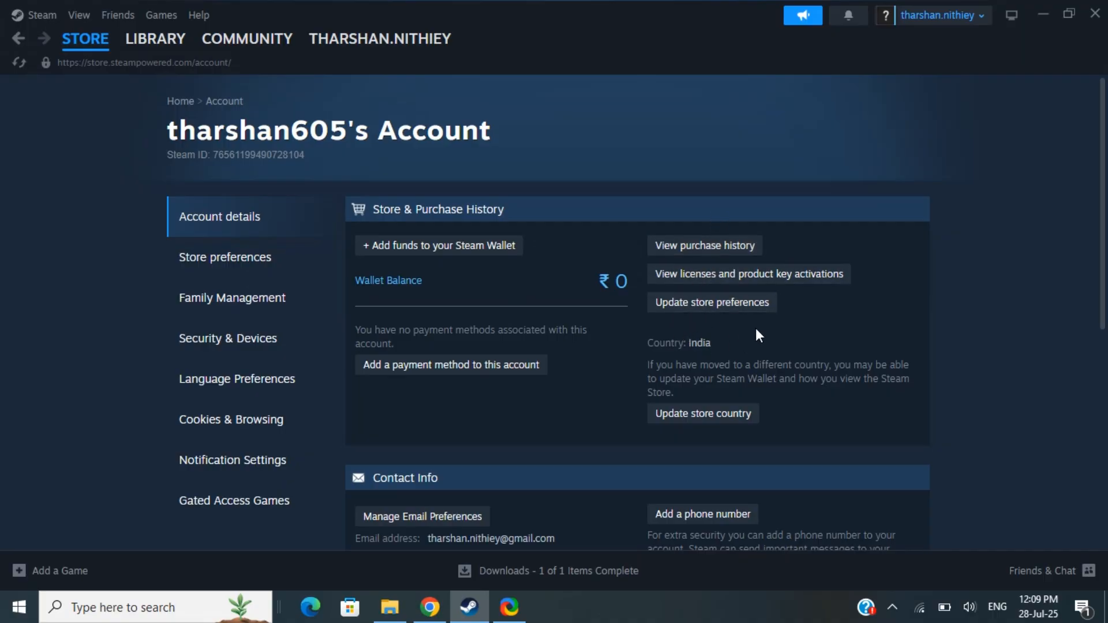
mouse_move(718, 289)
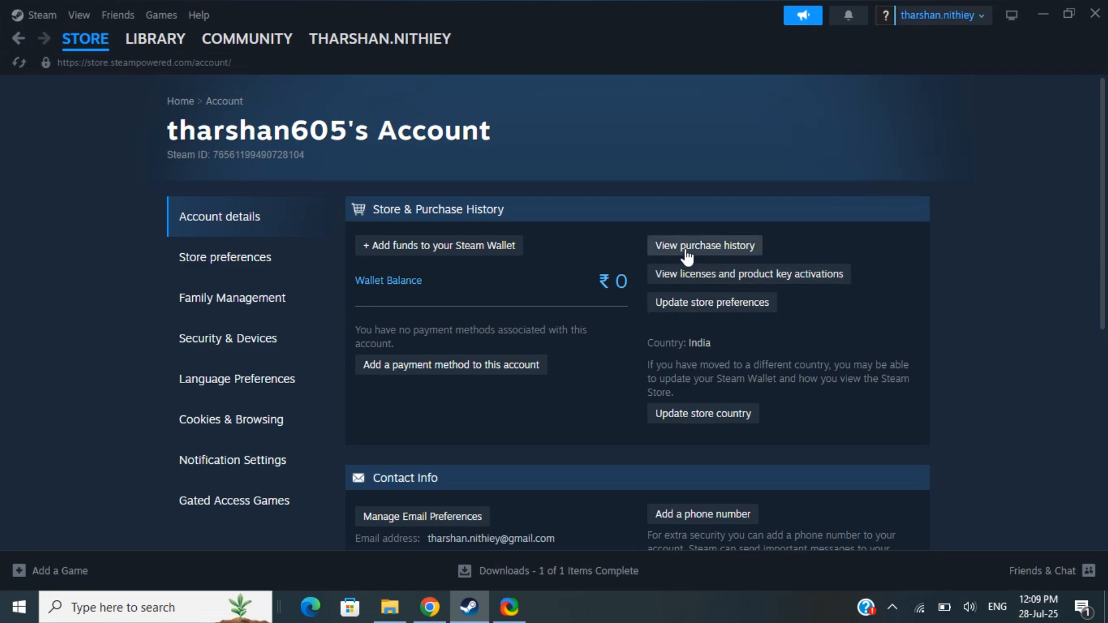
left_click(704, 246)
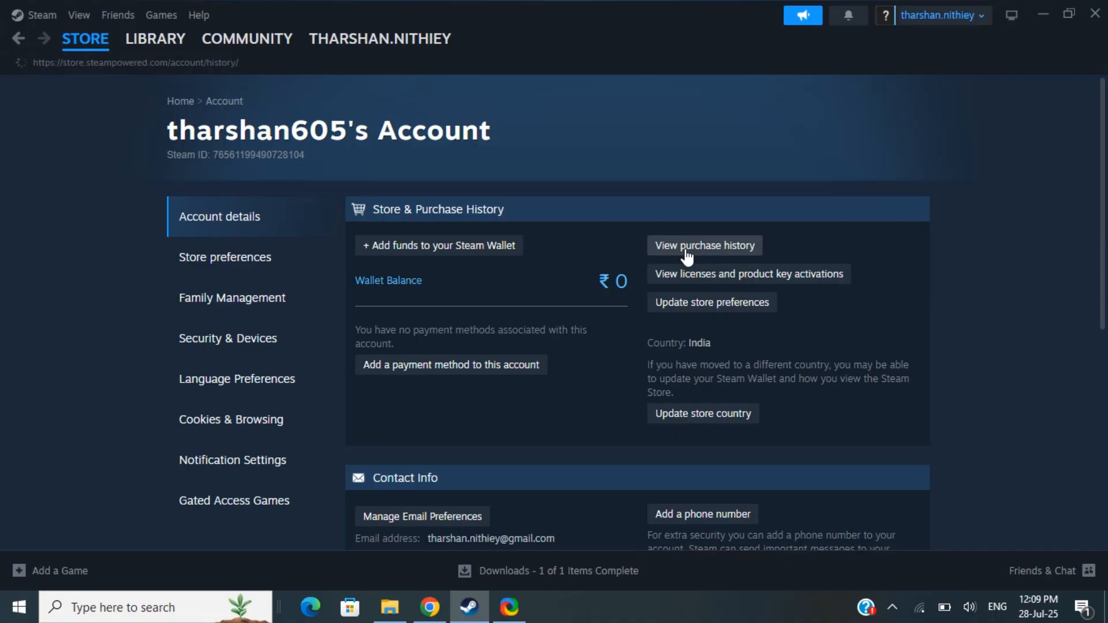
Open 'View purchase history', showing an empty transaction table.
left_click(703, 245)
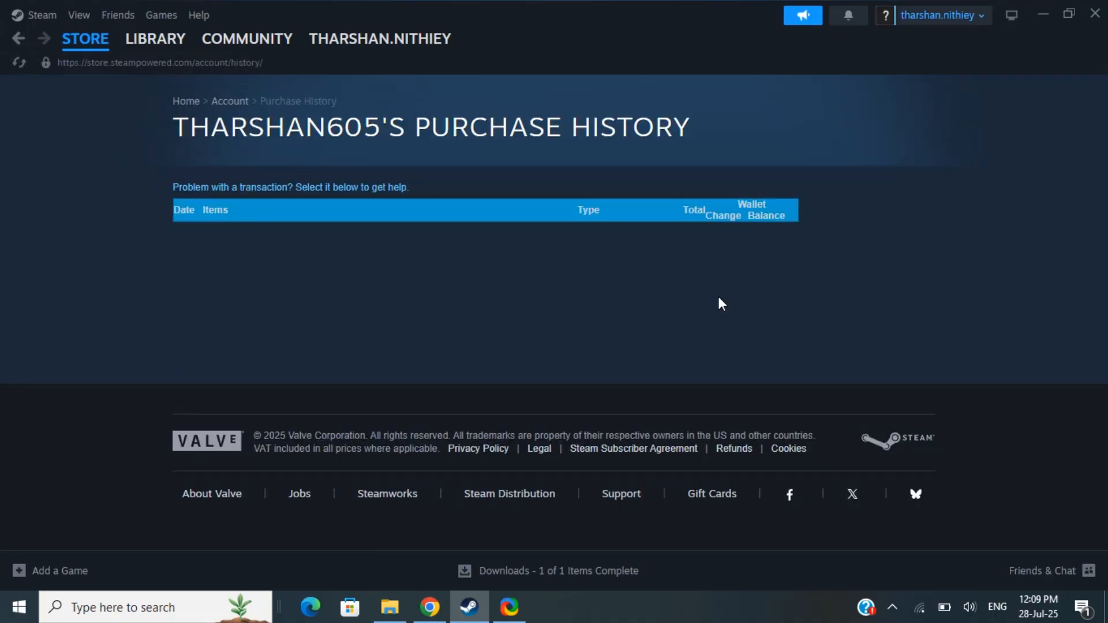
mouse_move(262, 332)
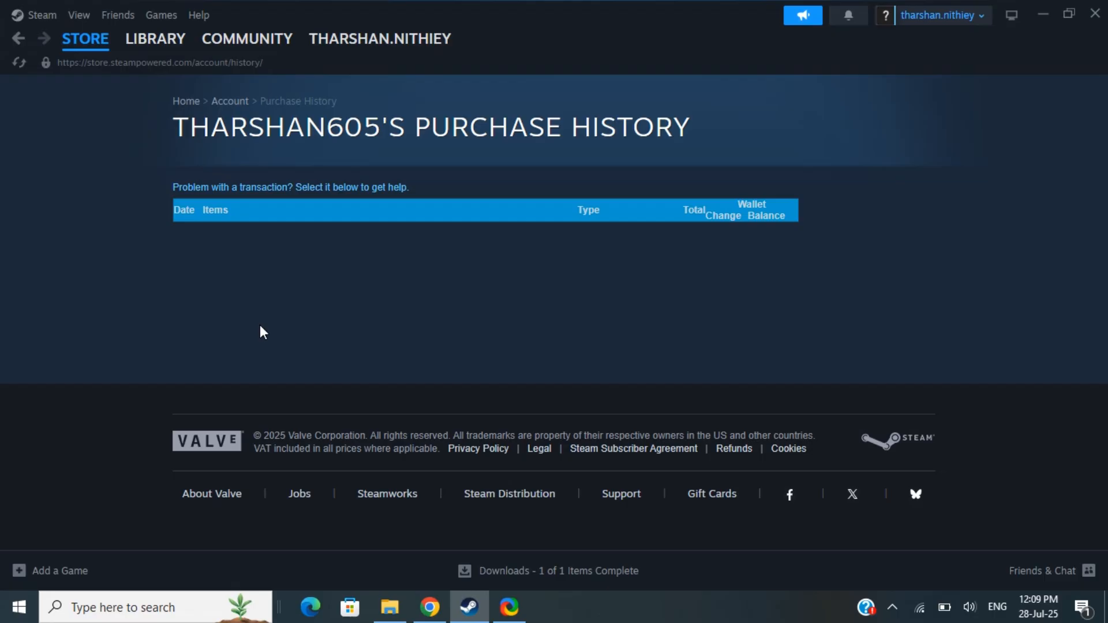
mouse_move(382, 282)
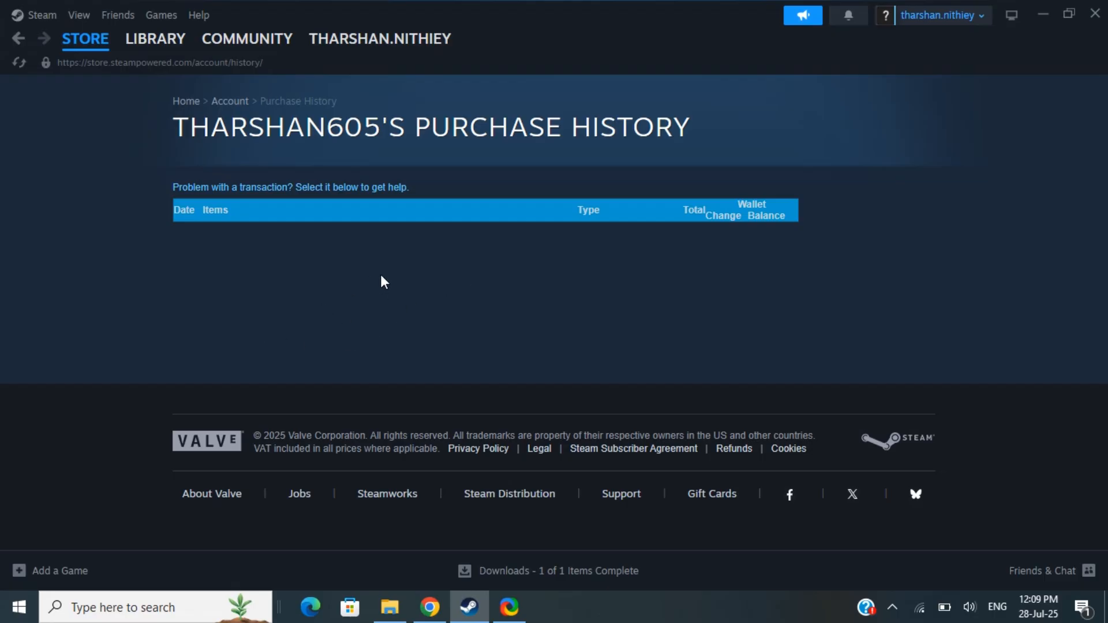
mouse_move(472, 243)
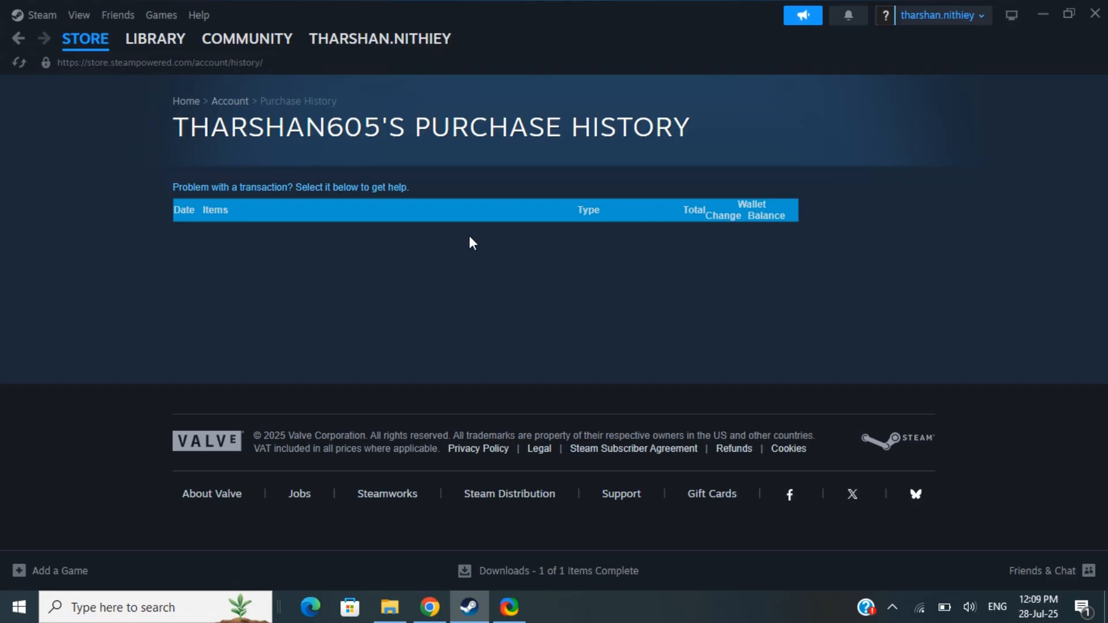
mouse_move(601, 247)
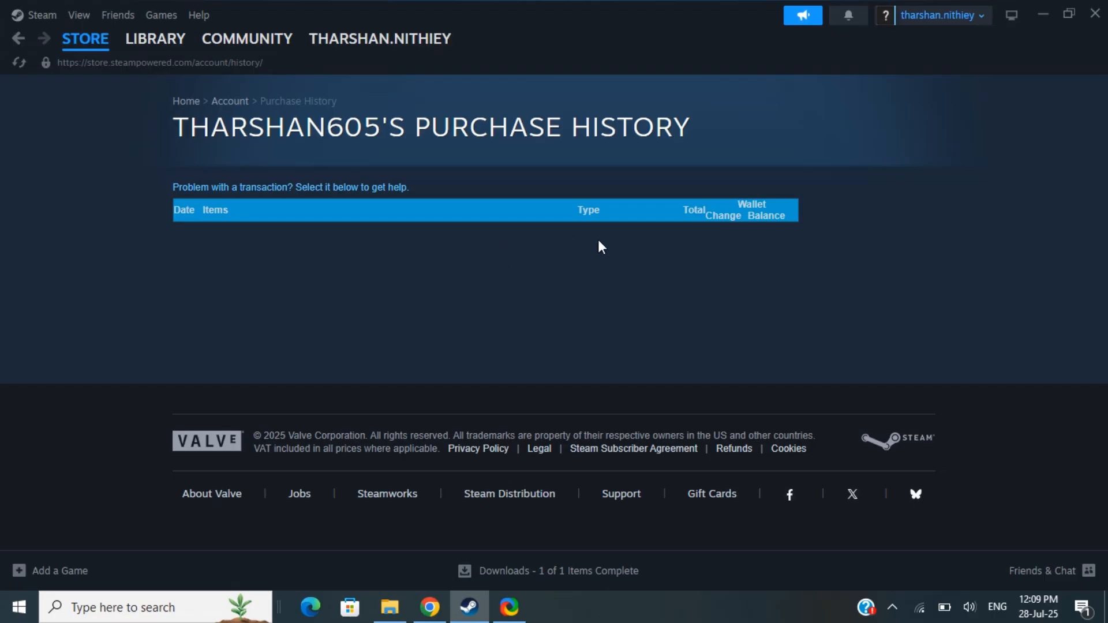
mouse_move(642, 251)
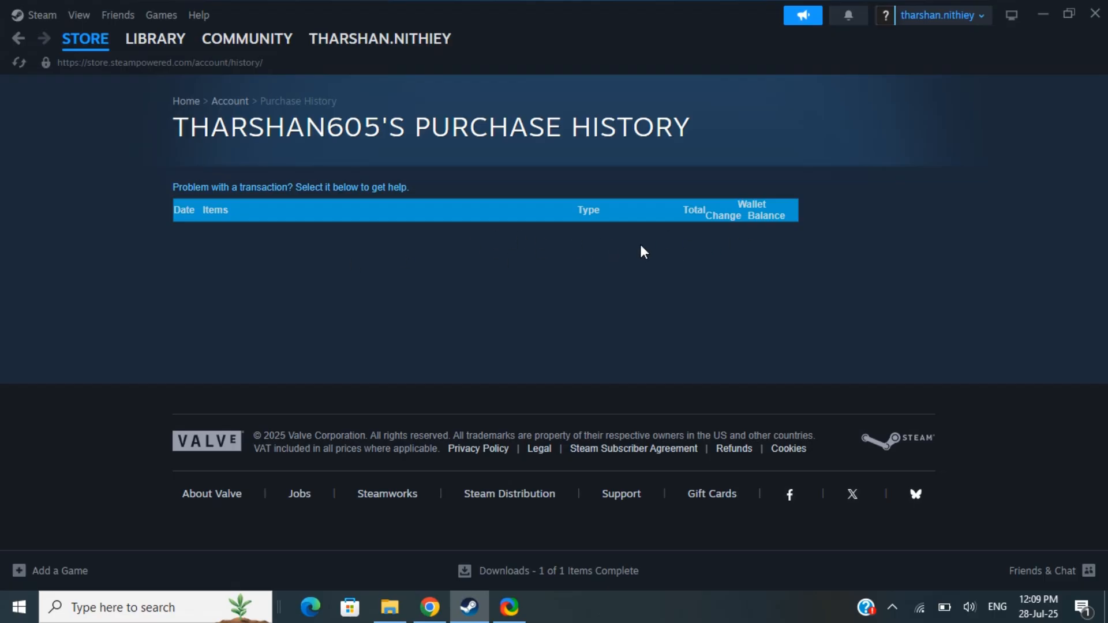
mouse_move(709, 250)
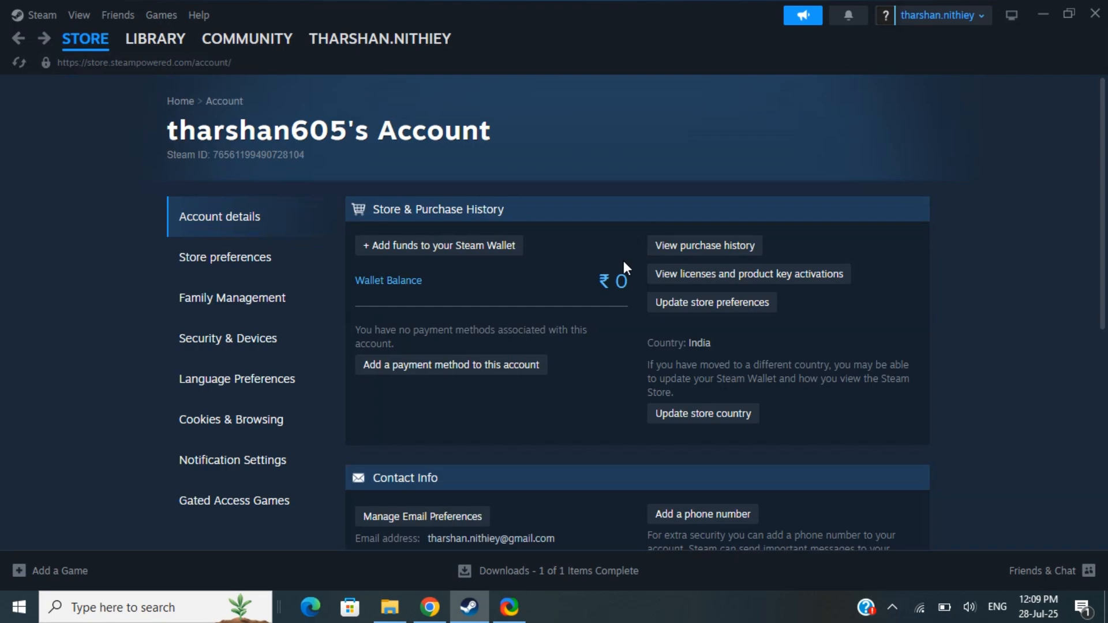
mouse_move(98, 221)
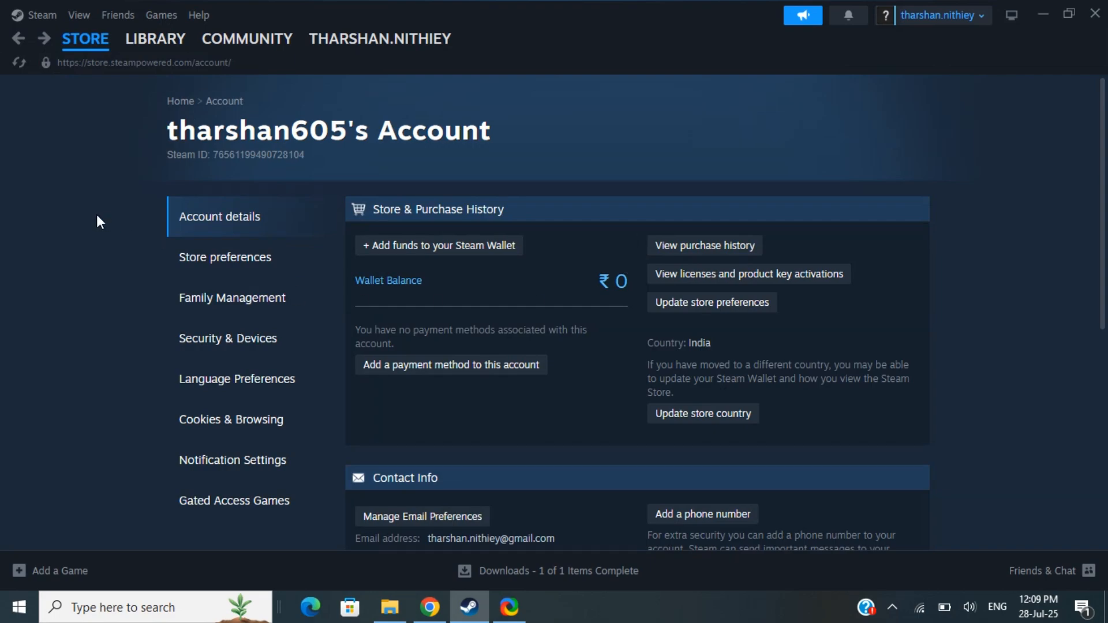
mouse_move(108, 275)
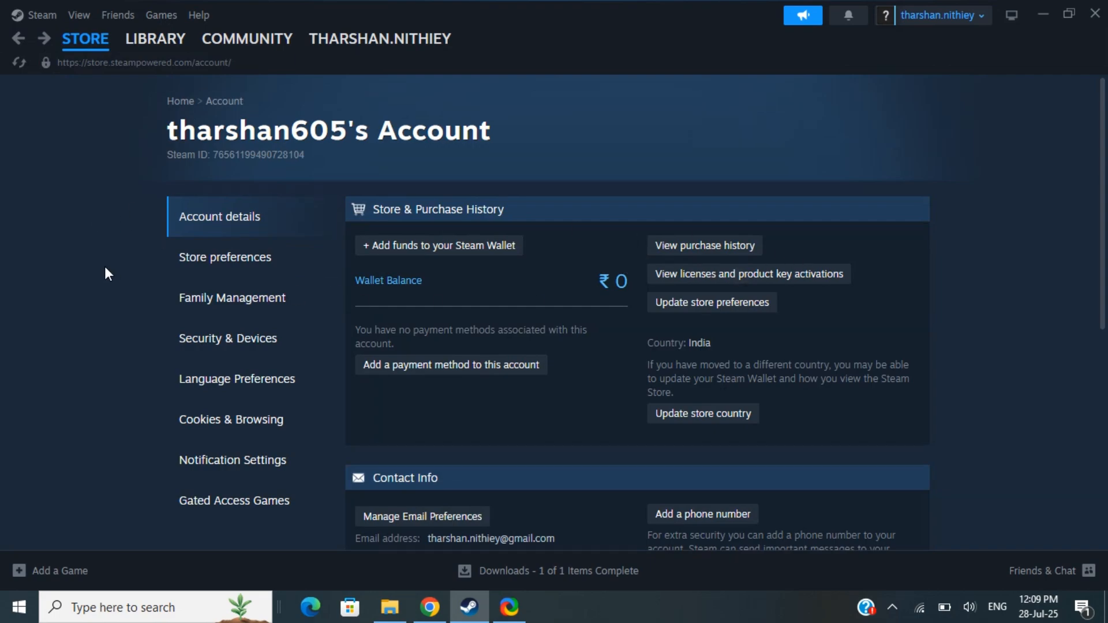